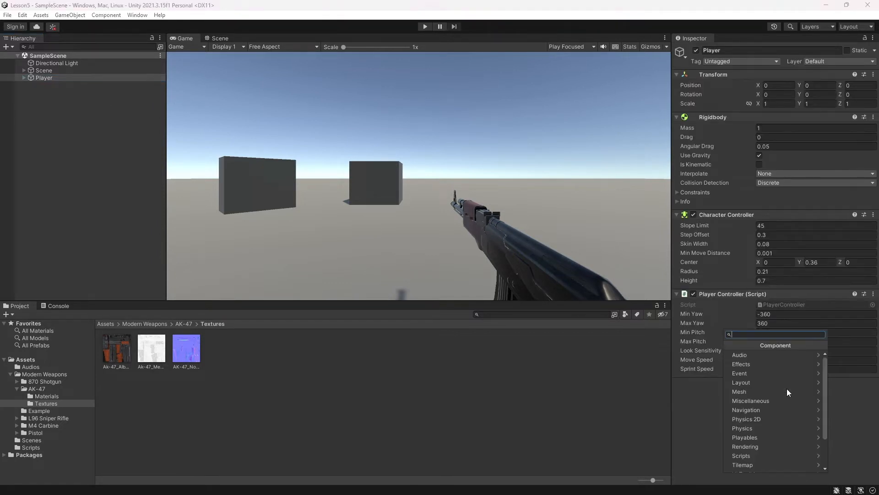
- Add an Audio Source component to the Player by searching 'Aud'
type("Aud")
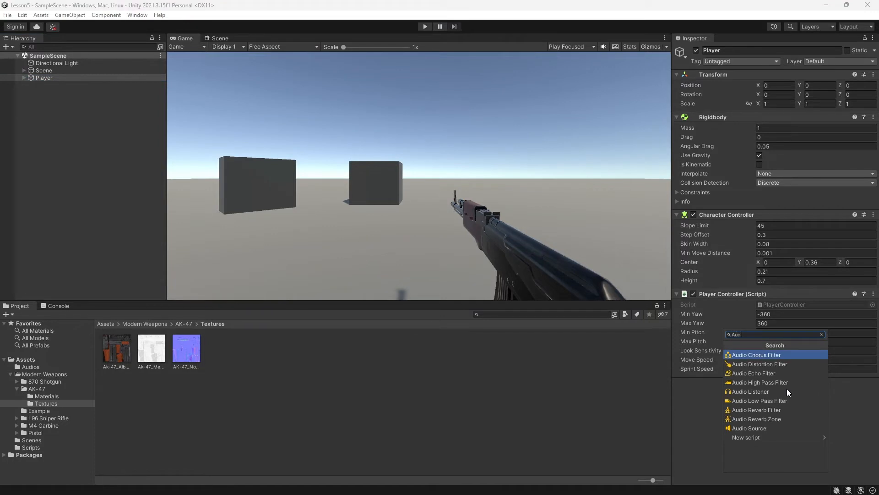
left_click(750, 427)
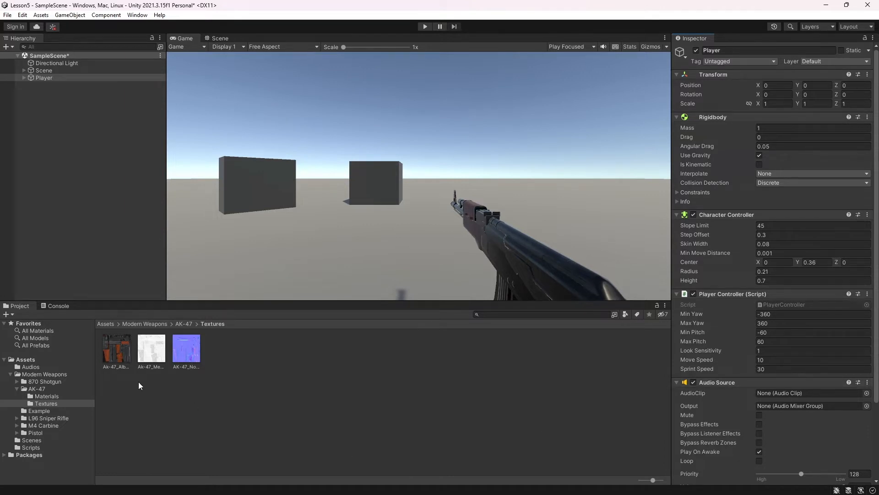
- Assign the ak47 clip from Assets > Audios to the Player's Audio Source AudioClip field
left_click(105, 324)
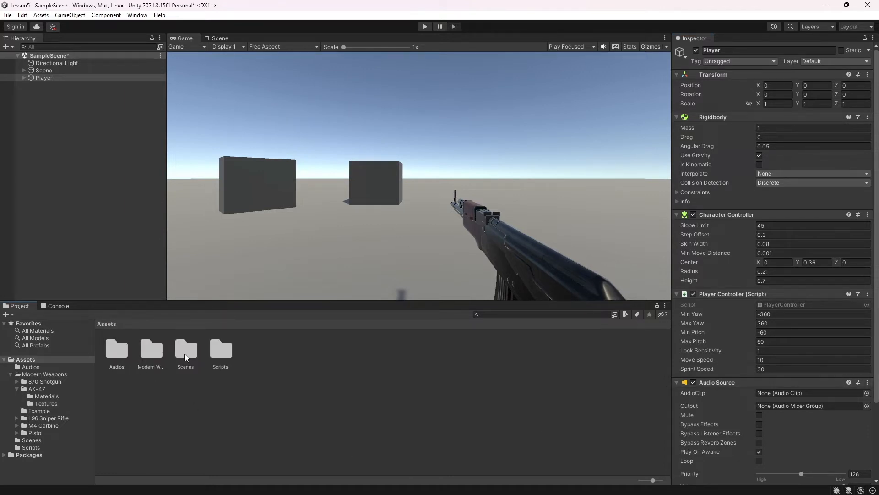
double_click(117, 348)
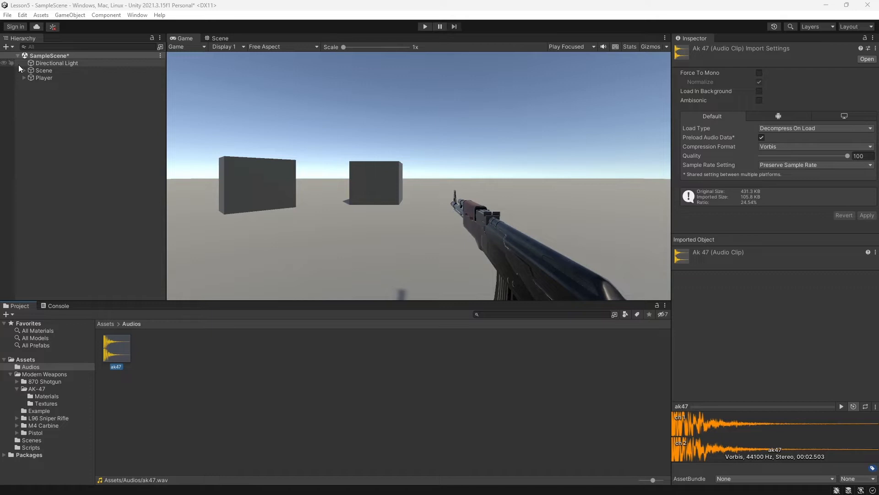
left_click(44, 77)
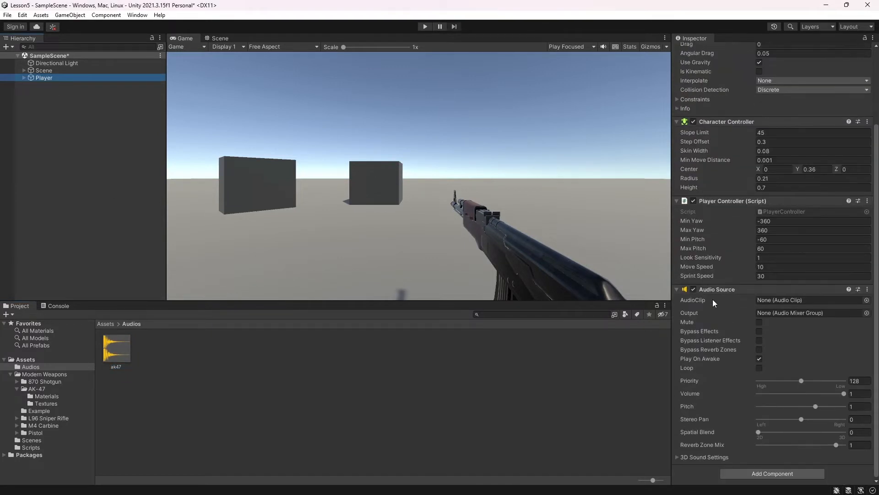
left_click(116, 348)
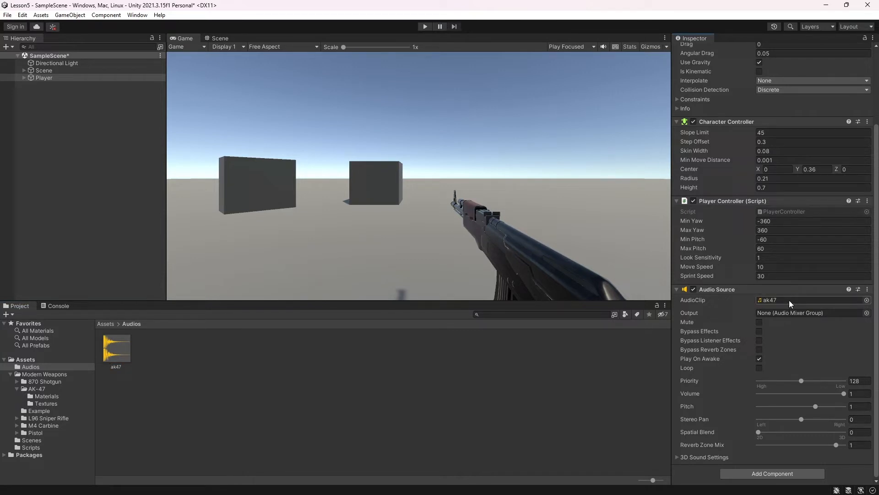
mouse_move(780, 303)
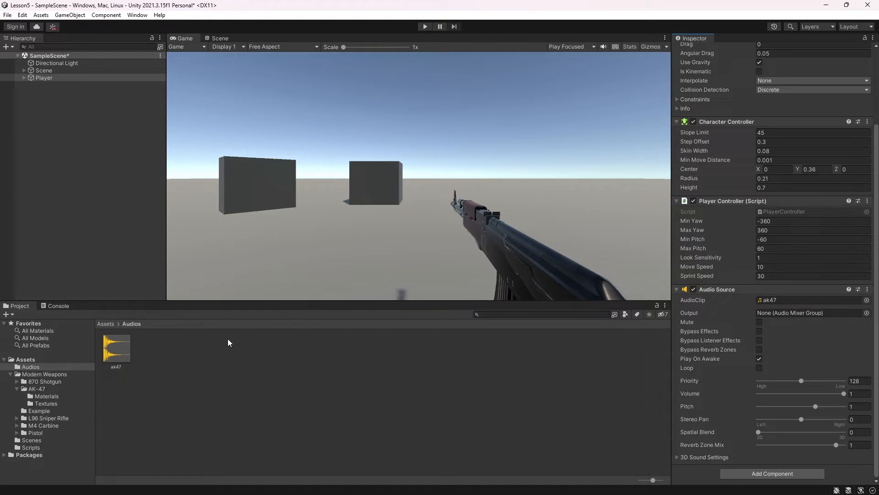
left_click(116, 348)
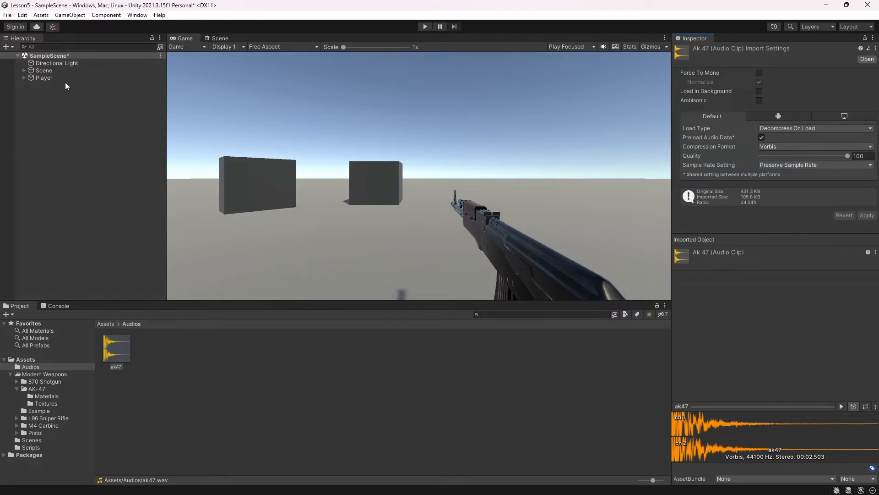
left_click(43, 77)
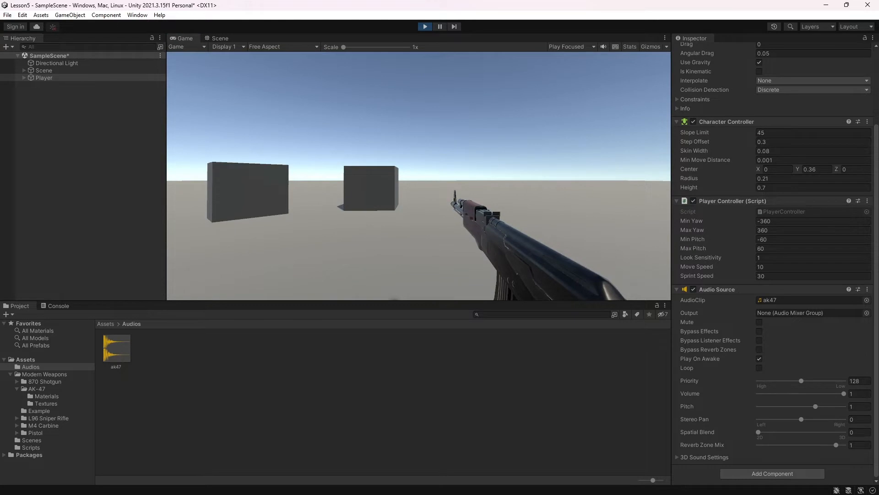
mouse_move(725, 325)
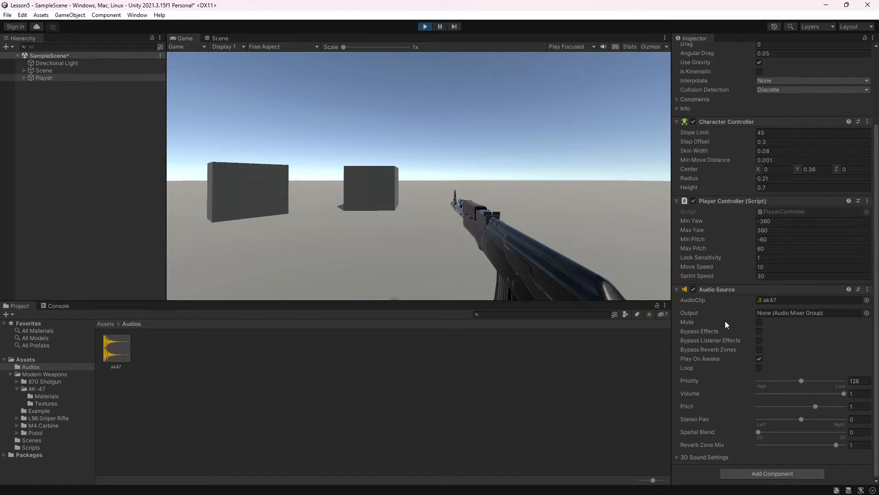
mouse_move(449, 104)
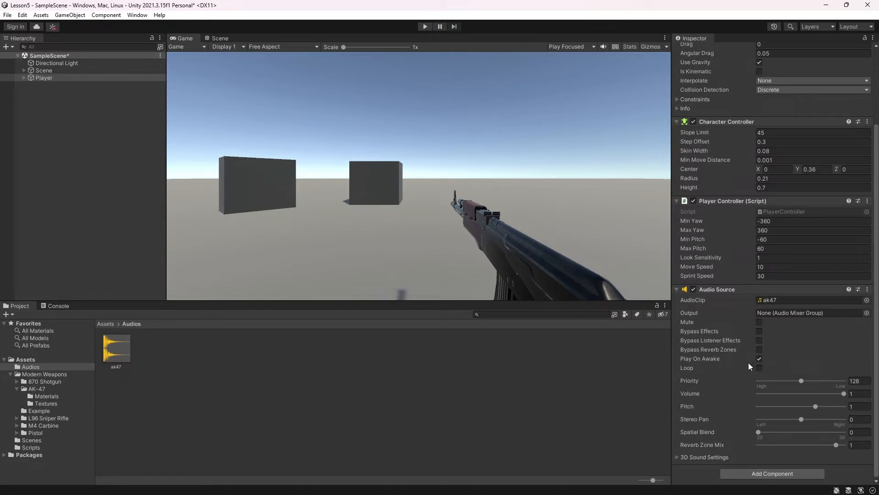
- Turn off Play On Awake, then test the Volume slider and return it to 1
left_click(759, 358)
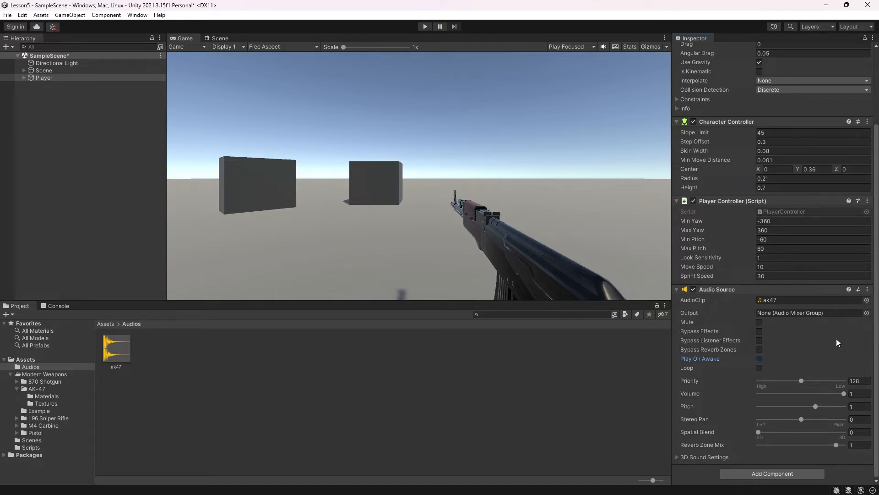
left_click_drag(835, 393, 805, 393)
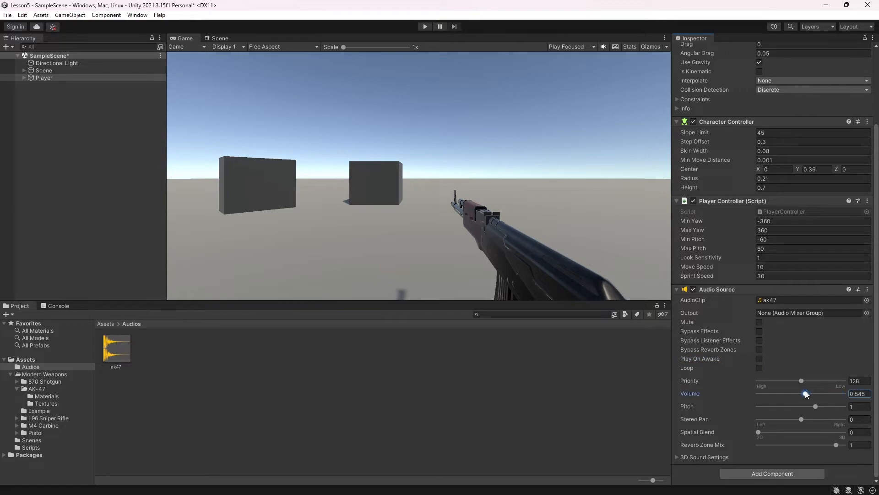
left_click_drag(805, 393, 844, 393)
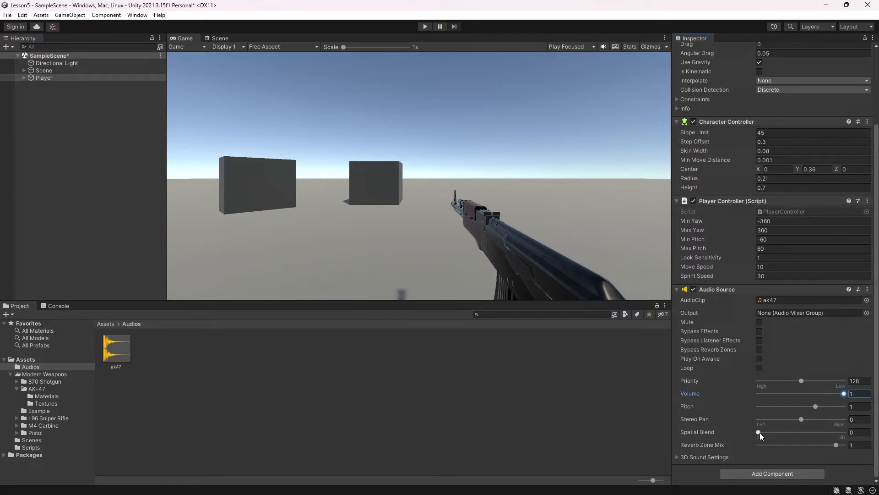
- Drag Spatial Blend fully to 3D and scroll down to review the 3D Sound Settings
left_click_drag(758, 432, 836, 432)
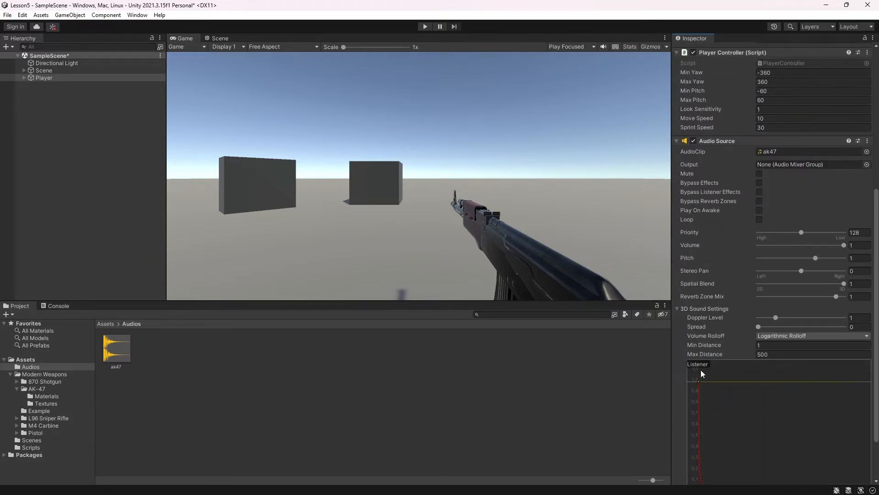
scroll("down", 3)
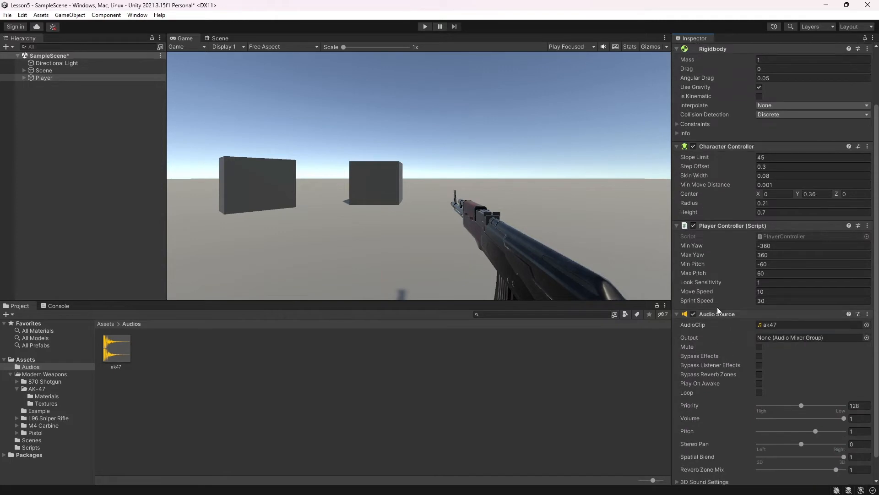
mouse_move(724, 329)
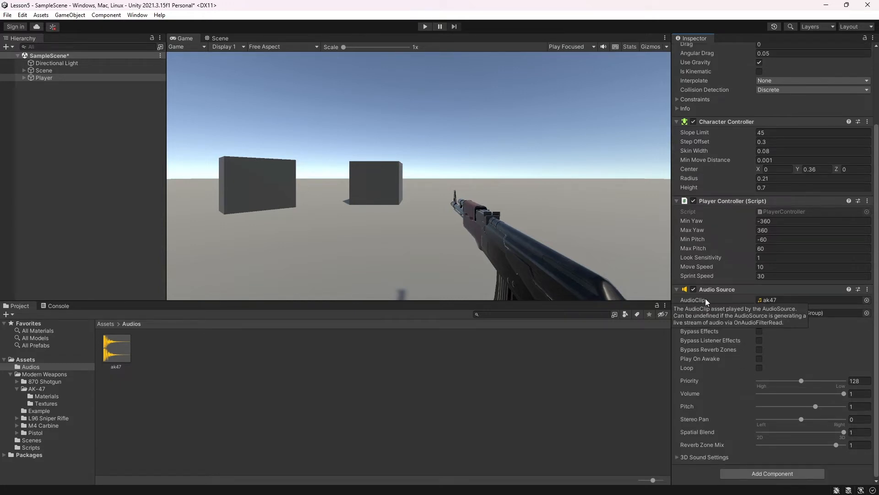
- Create a SoundController C# script in Assets, attach it to Player, and open it
left_click(105, 324)
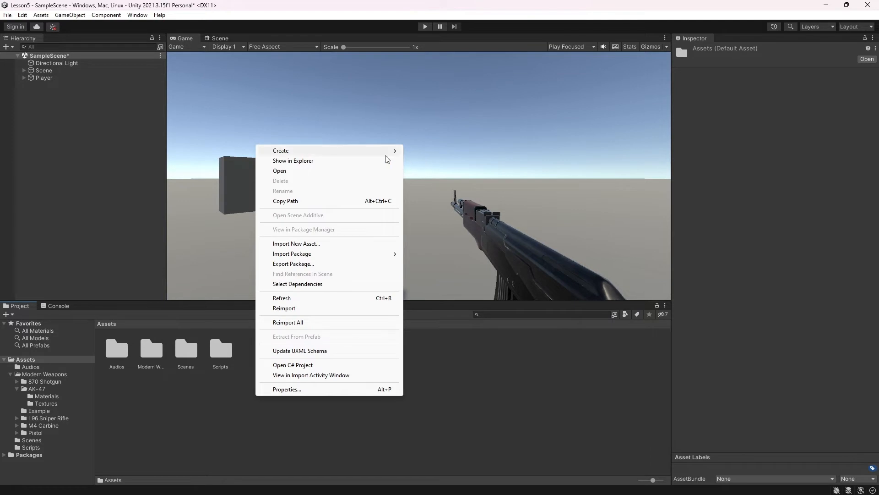
left_click(280, 151)
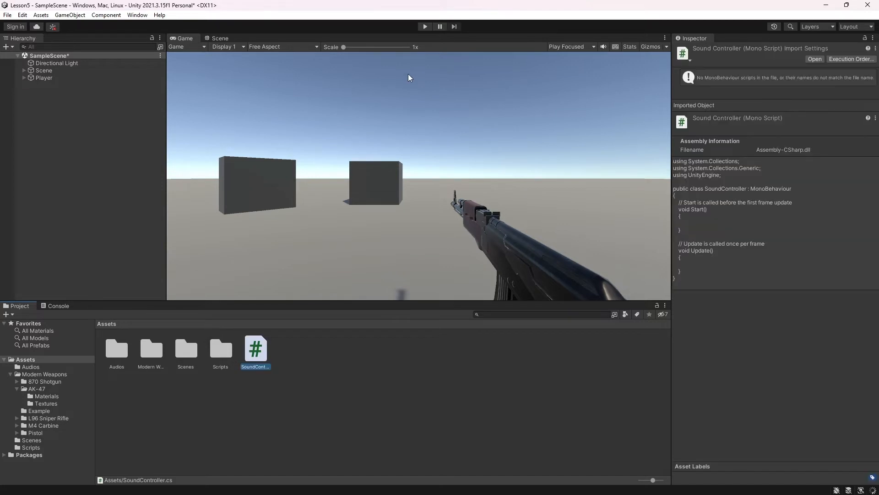
left_click(43, 78)
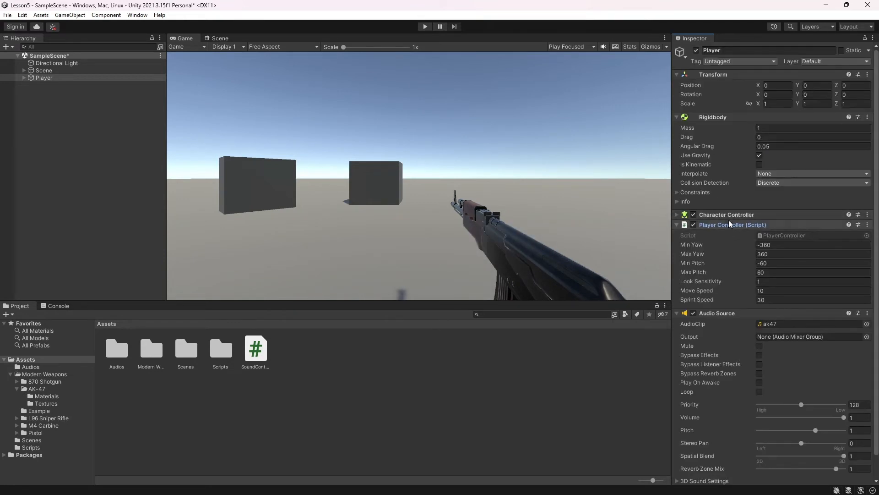
left_click(677, 235)
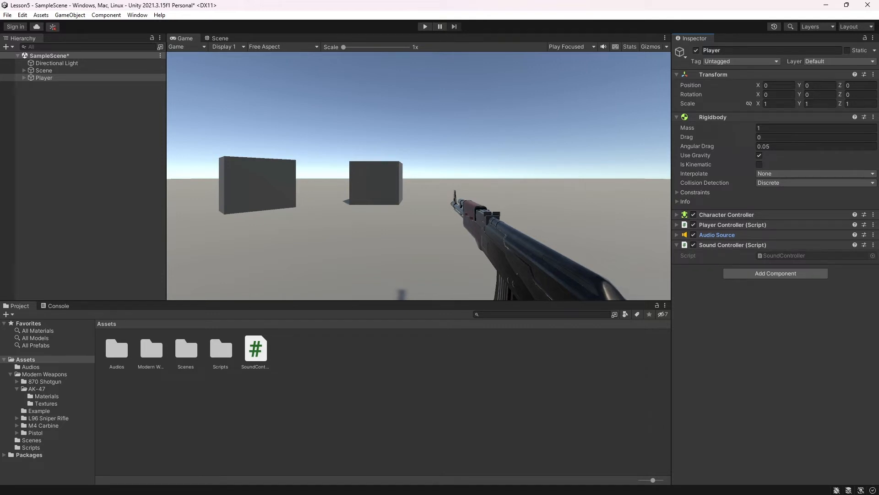
left_click(255, 347)
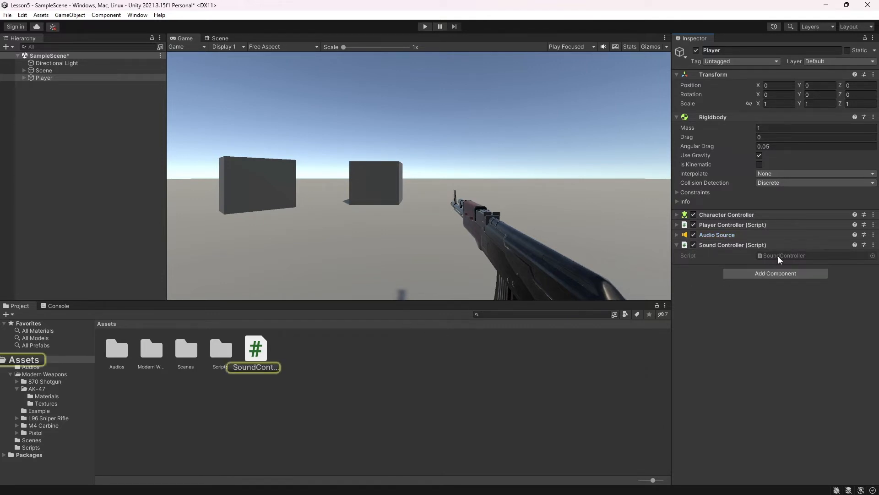
double_click(255, 347)
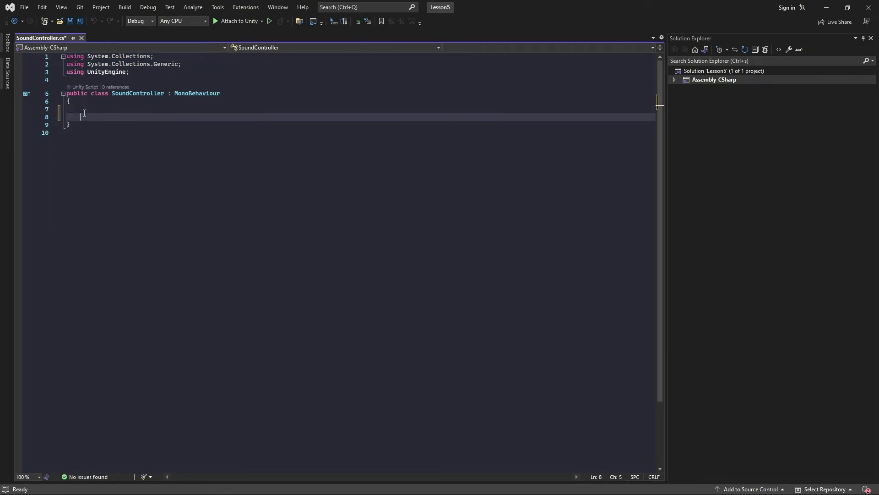
- Declare a public AudioSource field in SoundController and save the script
key("ctrl+s")
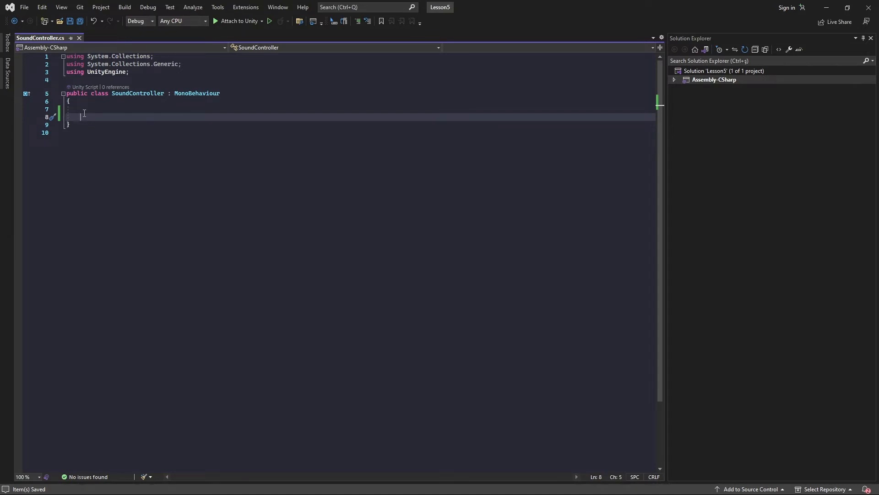
type("public a")
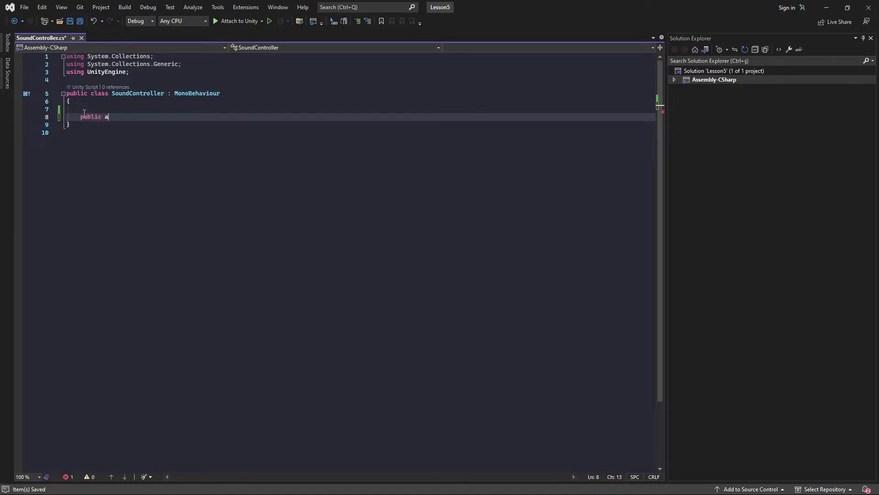
type("udioSource")
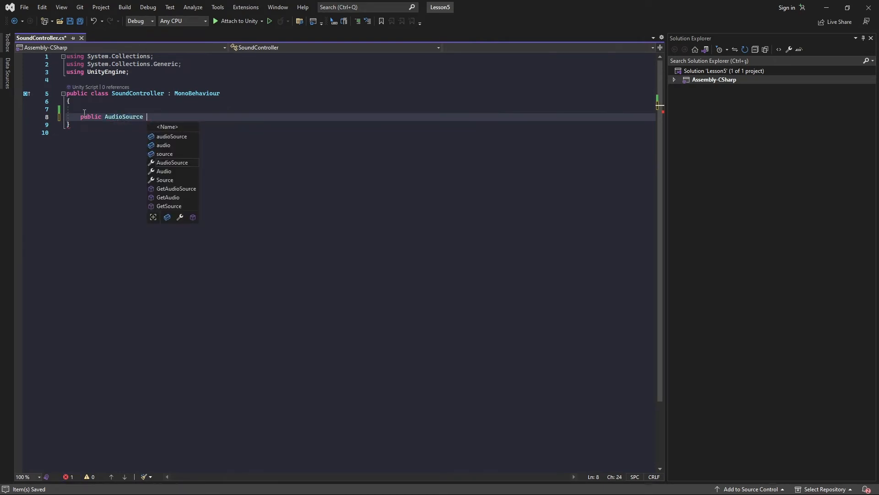
type("source;")
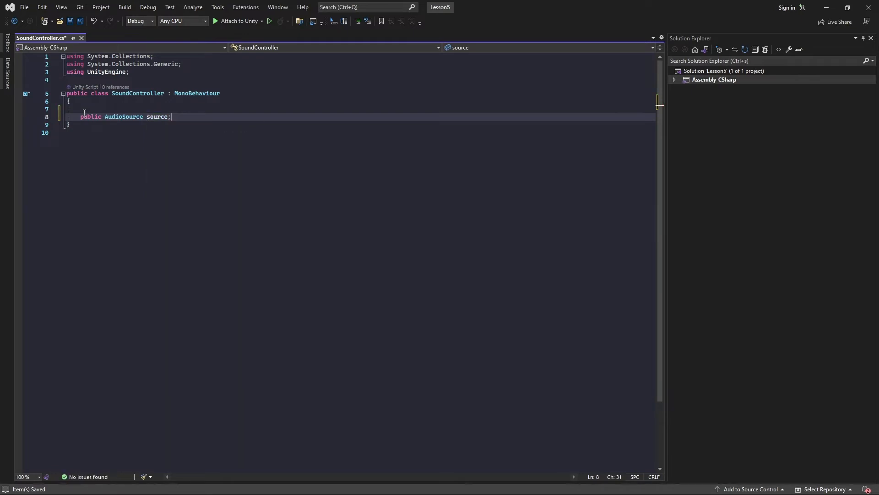
type("vate void Start(")
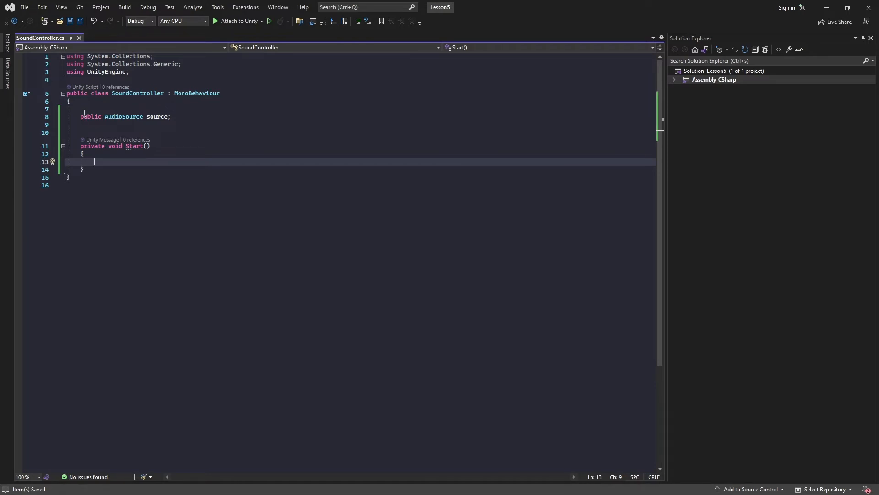
type("AudioSource>();")
type("private void Update(")
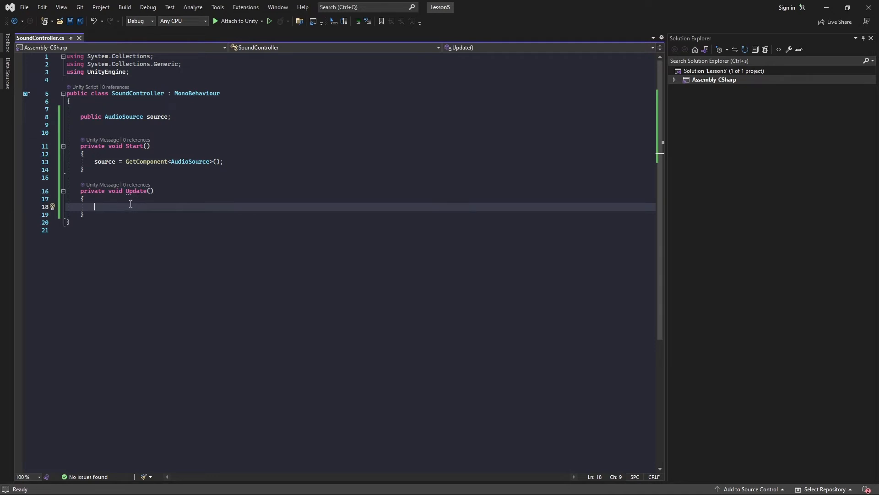
- Add an if (Input.GetMouseButton(0)) check with an empty block in Update
type("if(Input")
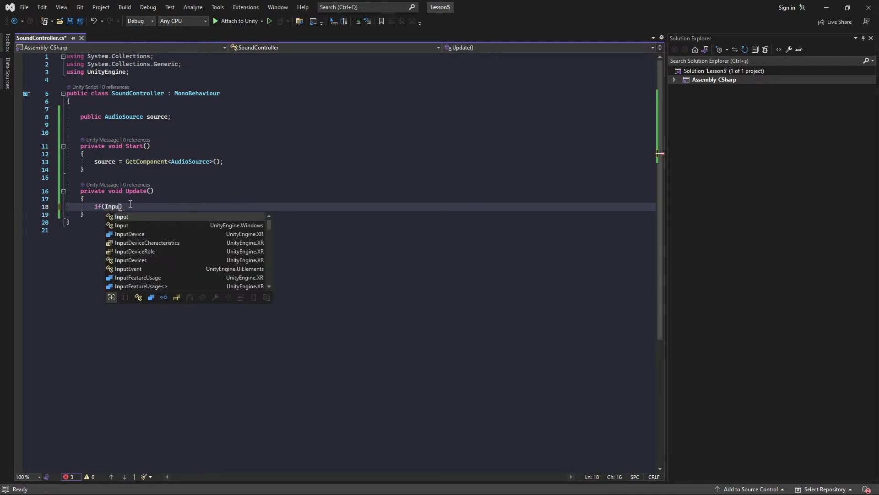
type(".get")
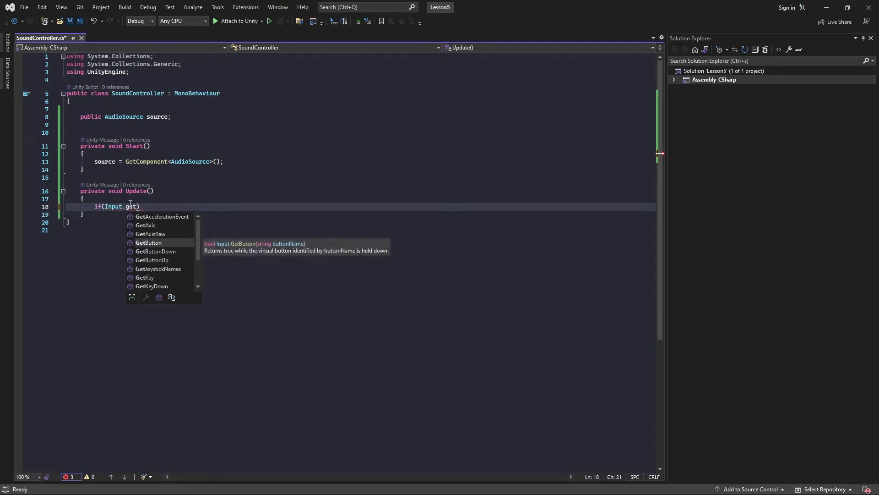
type("ke")
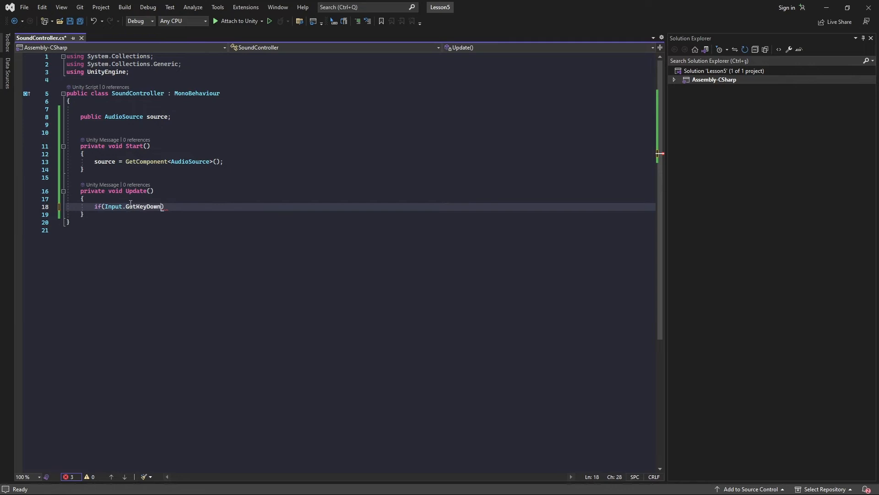
type("(")
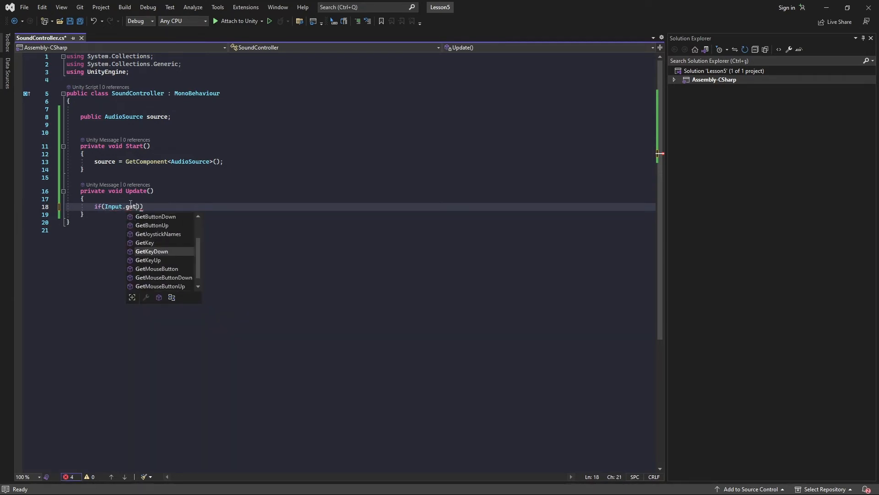
type("GetMouseButton")
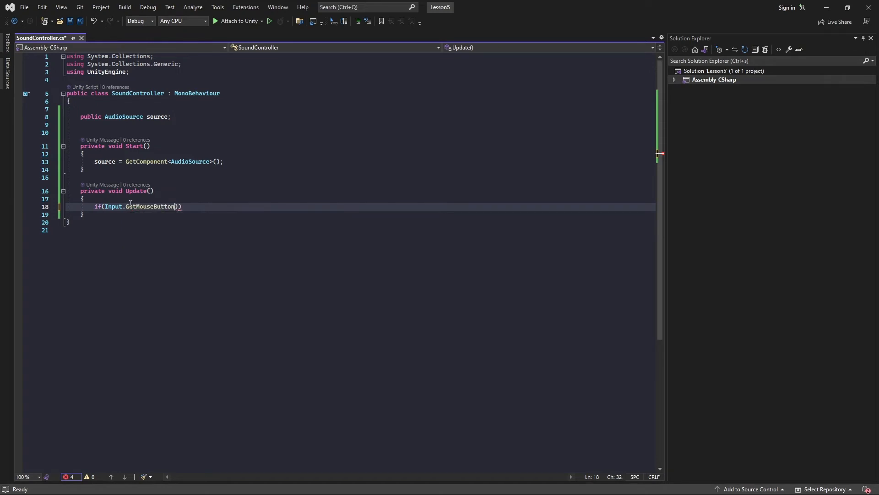
type("(")
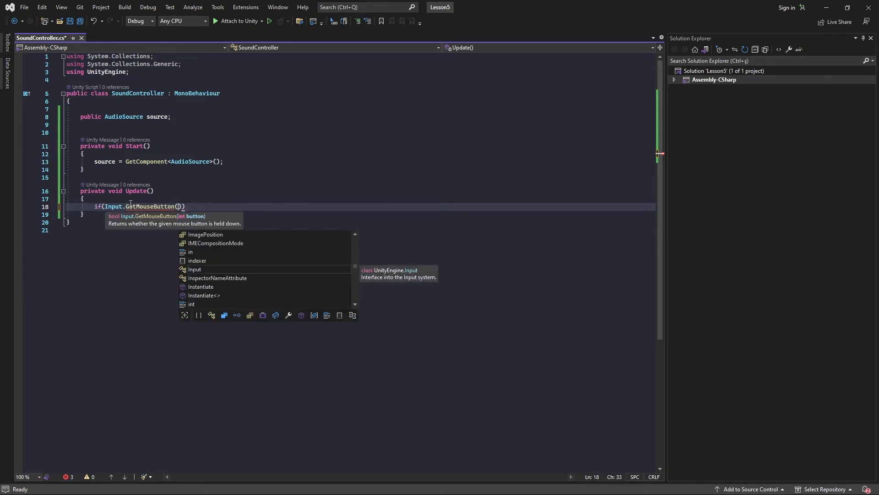
type("0")
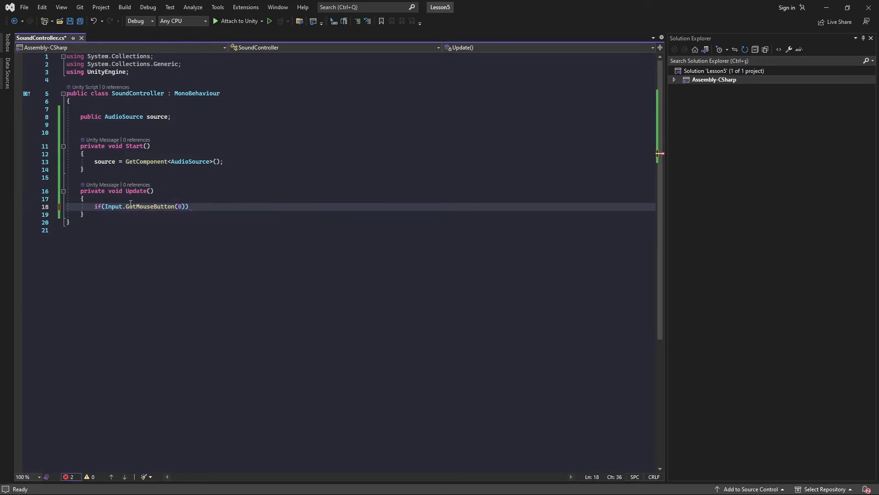
type("{")
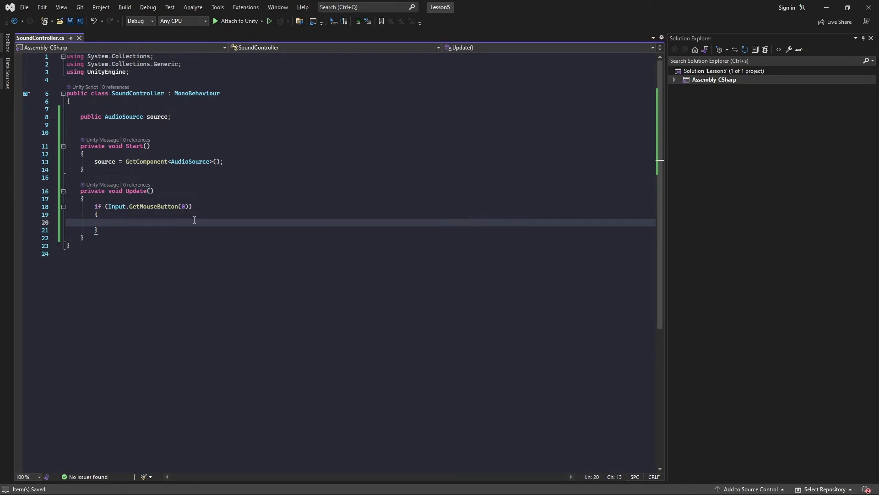
mouse_move(199, 219)
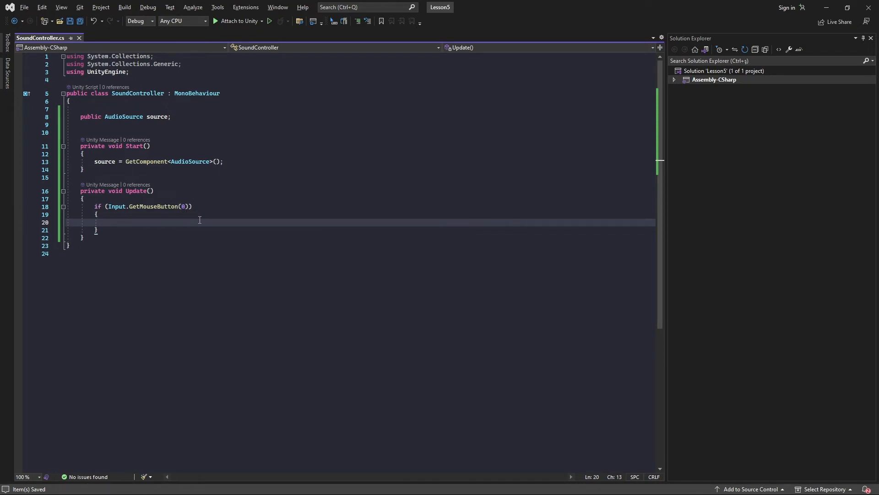
- Call source.Play() inside the left-mouse-button block
type("source.p")
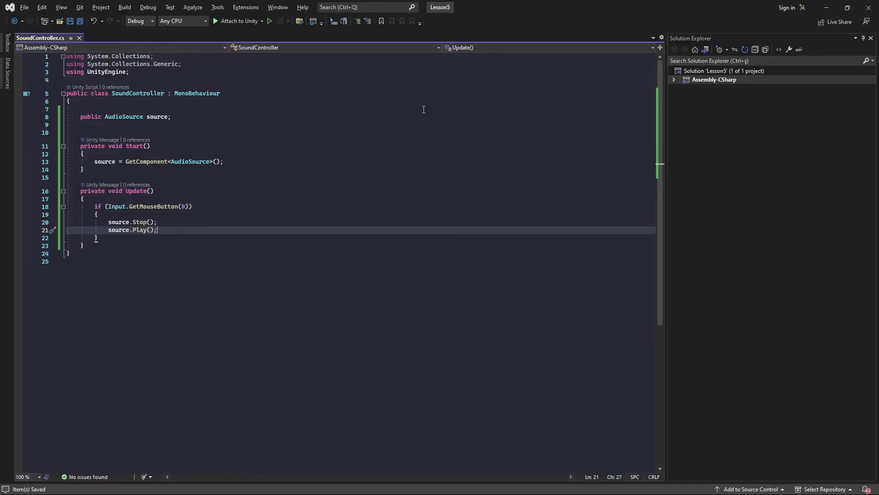
mouse_move(35, 238)
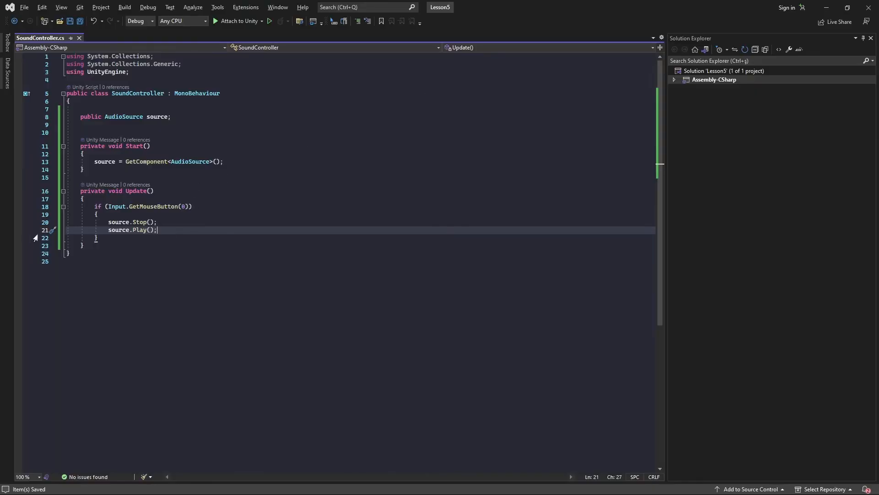
mouse_move(162, 218)
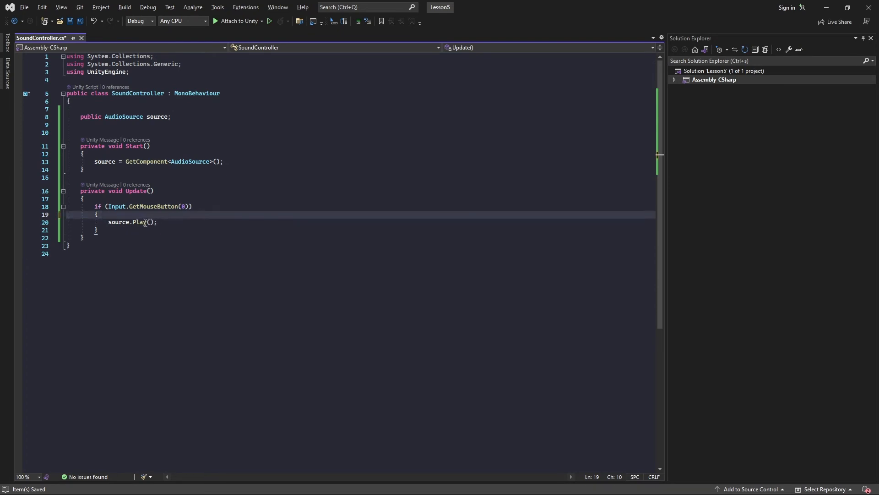
- Declare a public AudioClip clip field and change the call to PlayOneShot(clip)
left_click(195, 222)
type("OneShot")
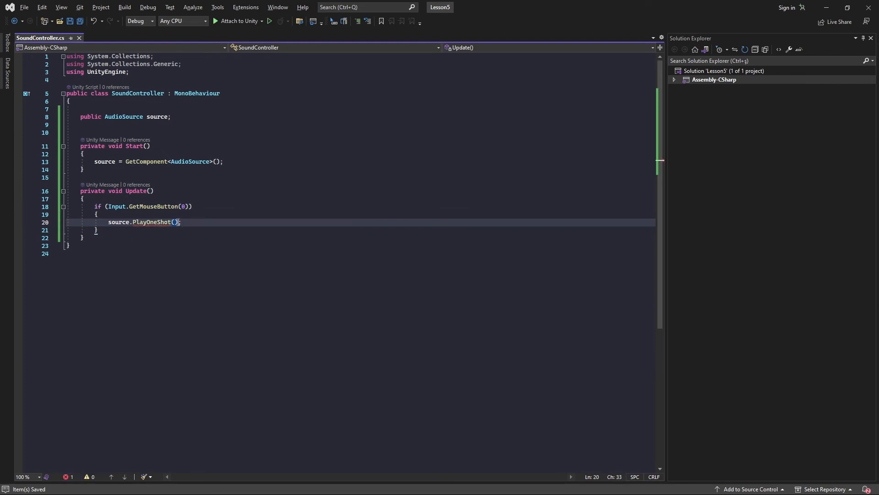
mouse_move(152, 222)
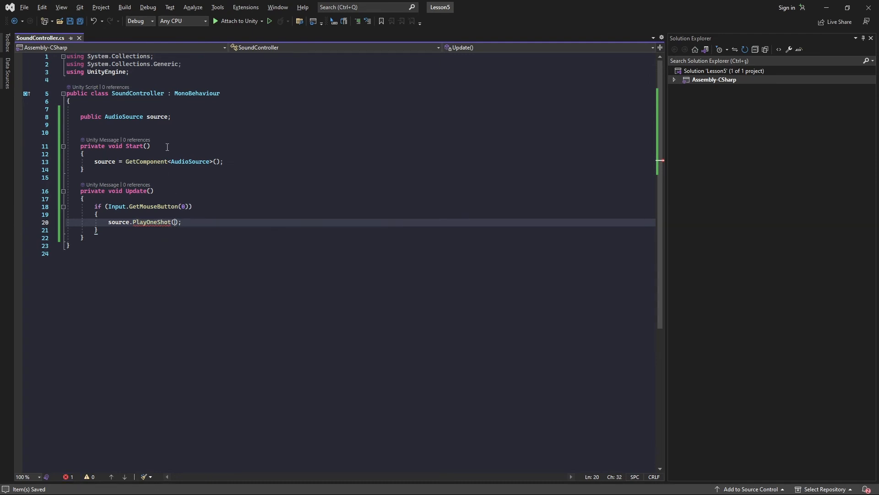
type("public")
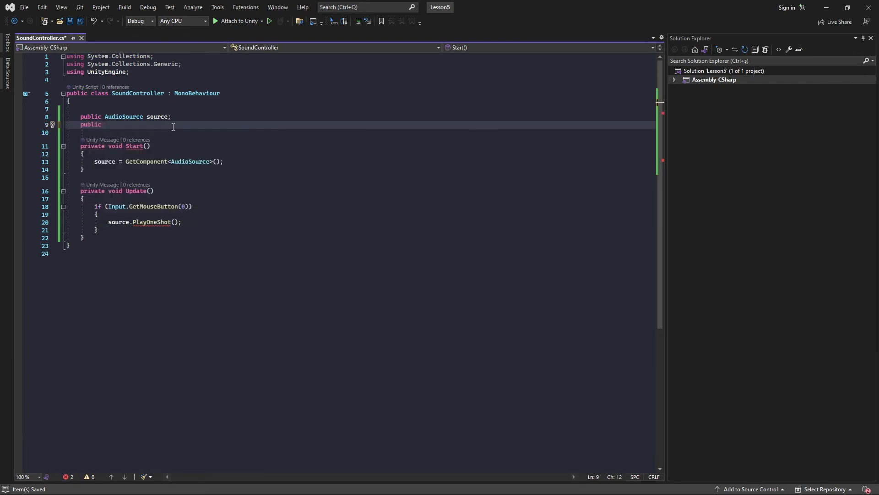
type("AudioBehaviour,")
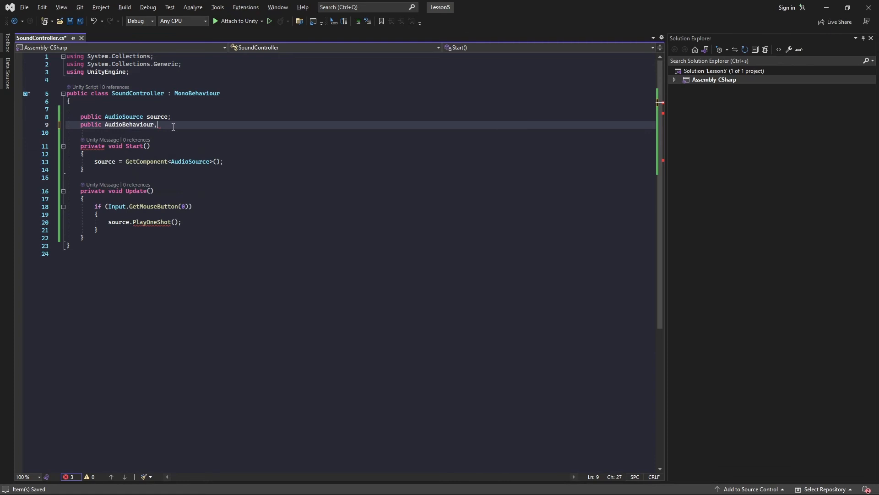
type("aud")
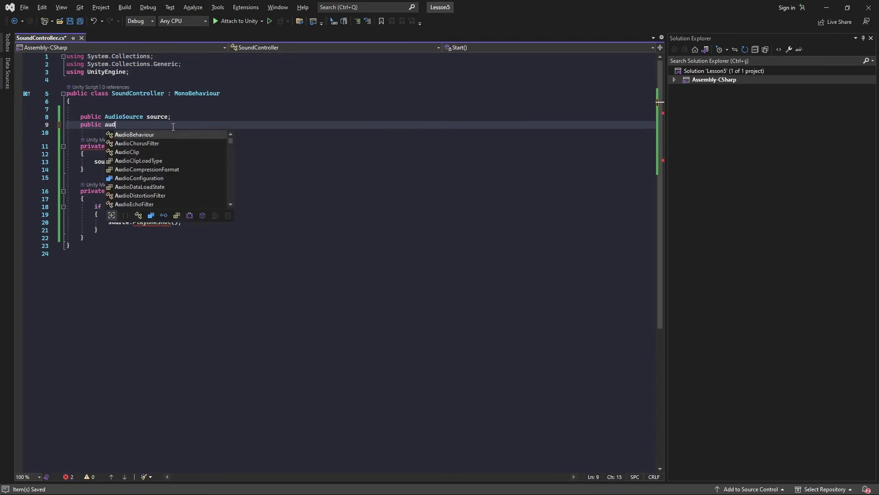
key("Backspace")
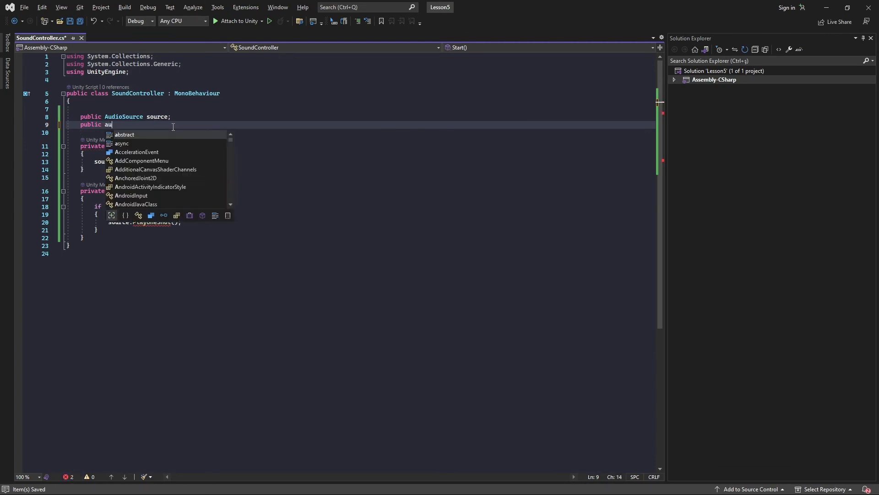
type("diocl")
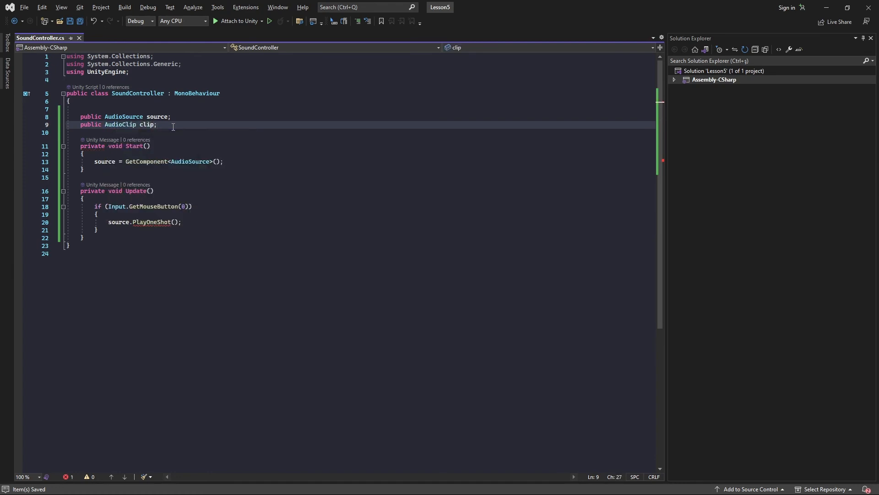
left_click(175, 222)
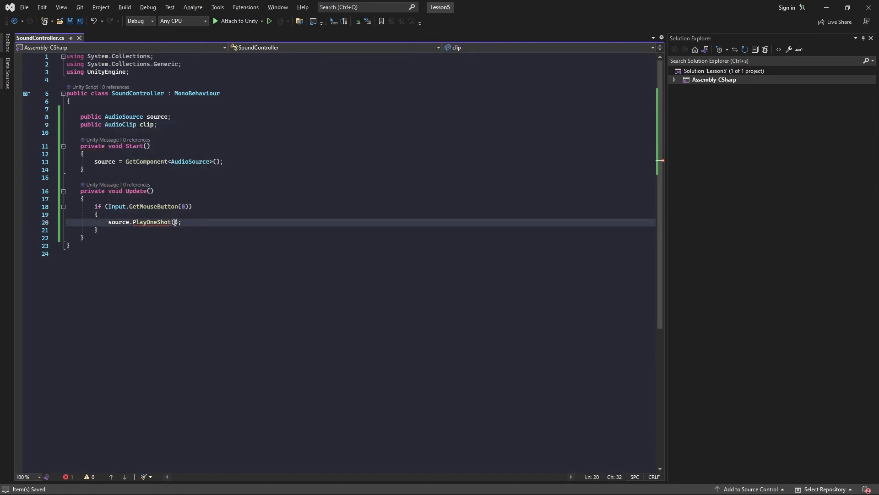
type("clip")
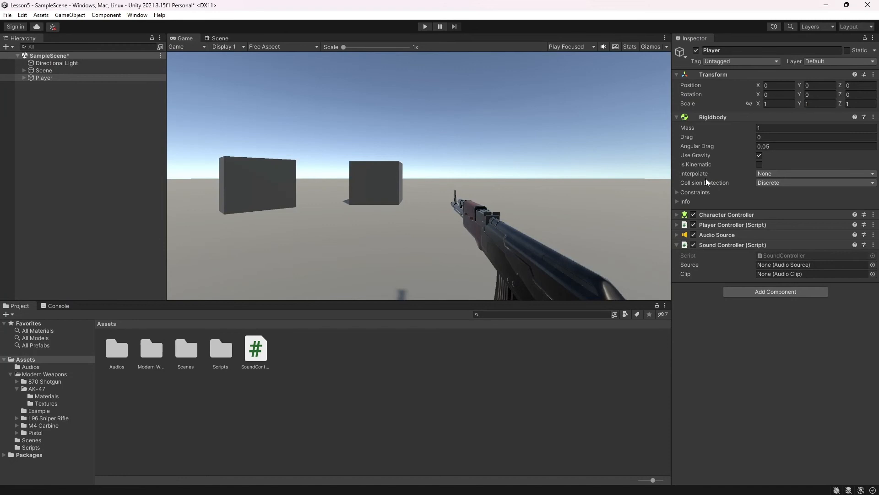
mouse_move(679, 191)
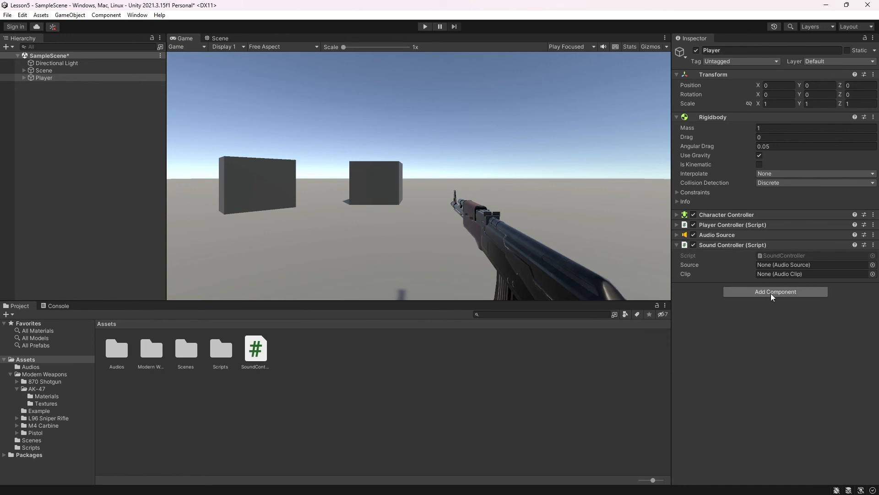
mouse_move(713, 322)
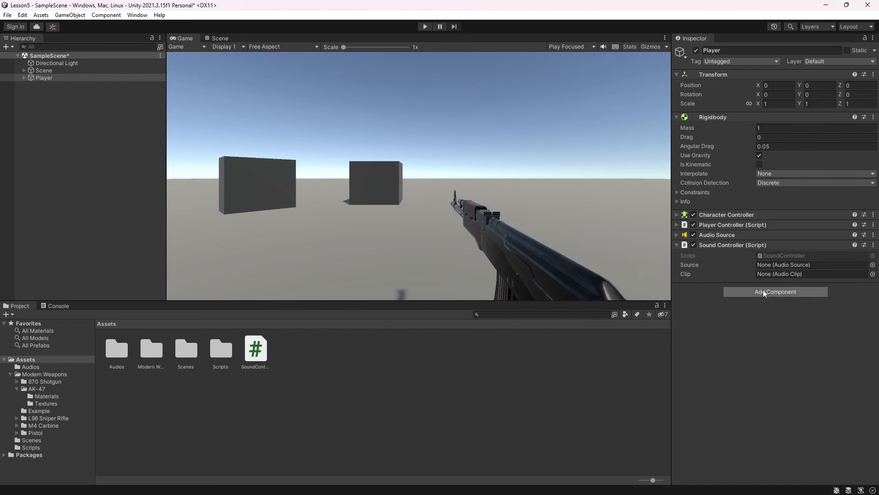
mouse_move(117, 348)
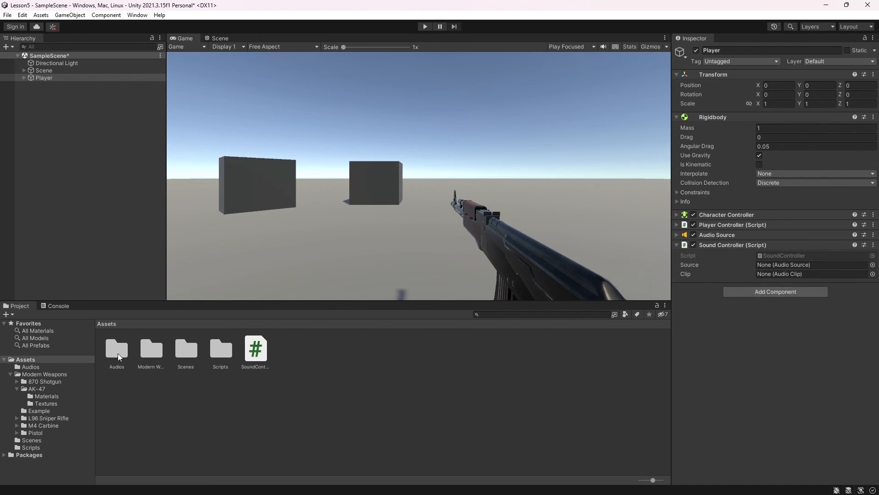
- Drag the ak47 clip from Assets > Audios into the Sound Controller's Clip slot
double_click(116, 347)
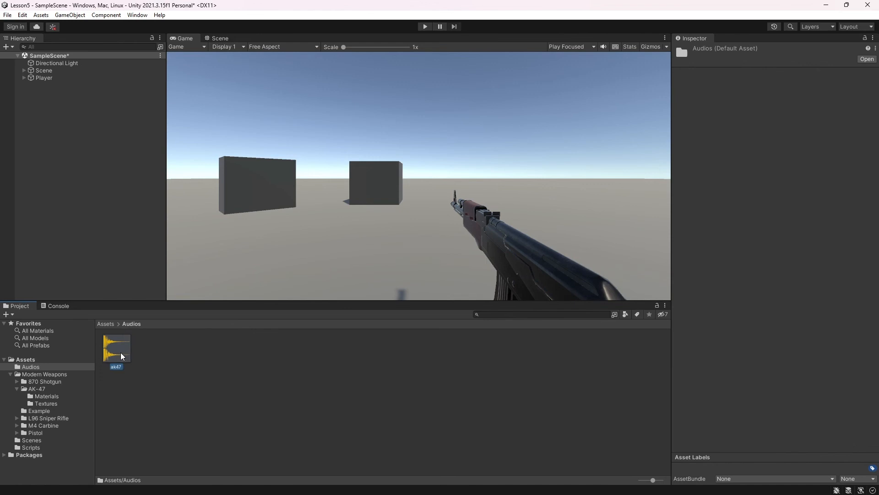
left_click(43, 77)
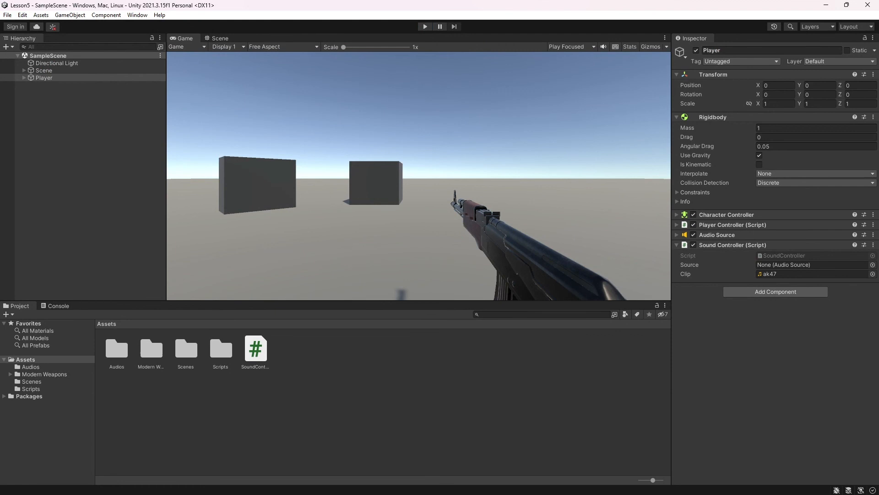
double_click(116, 347)
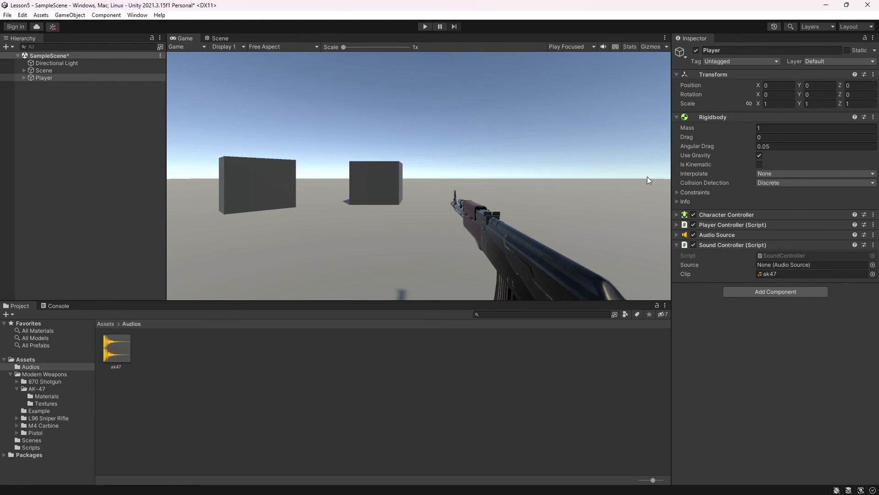